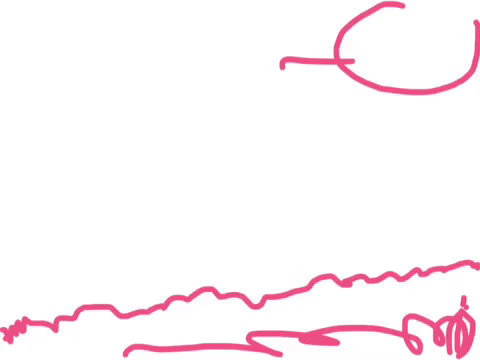
Draw a pink ray stroke extending down from the bottom of the sun circle
left_click_drag(370, 85, 350, 160)
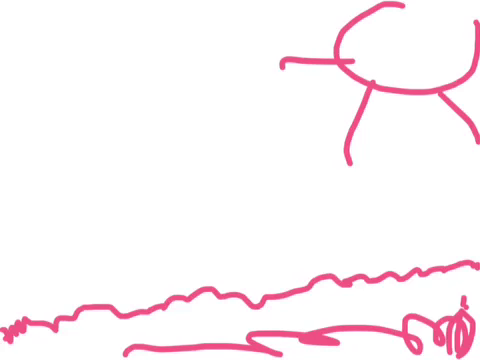